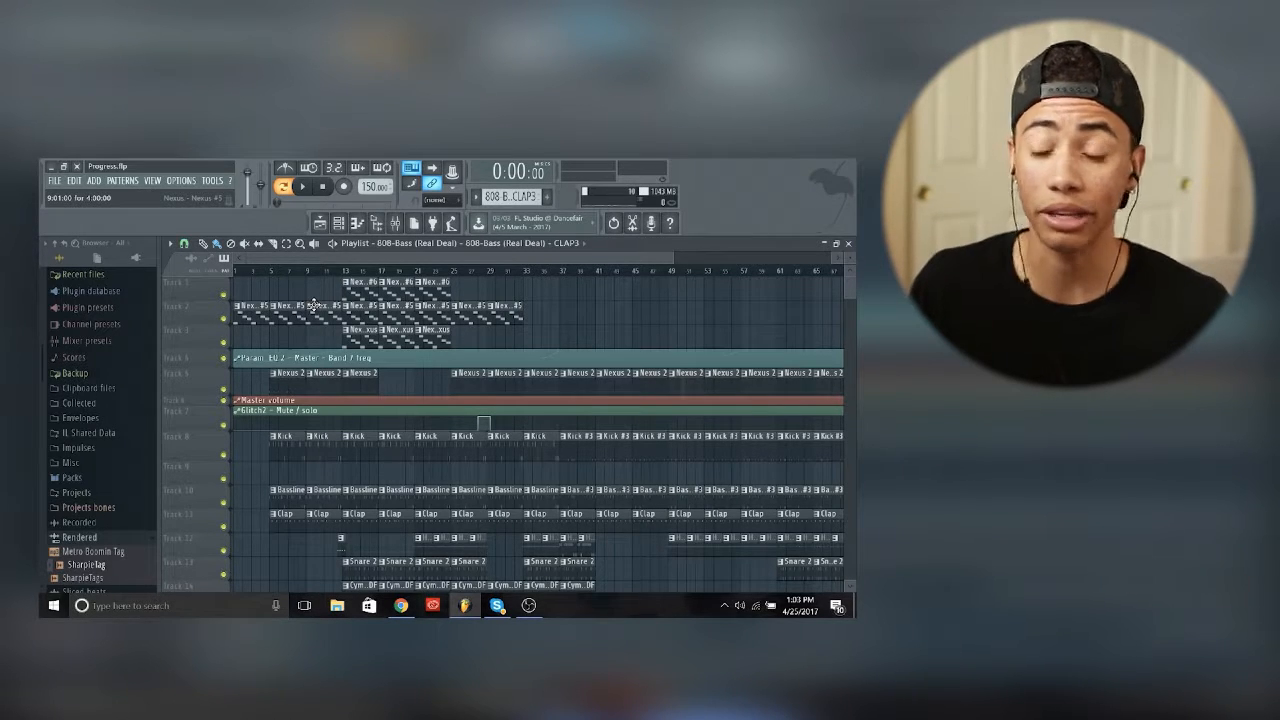
Step: Scroll through the Bassline #3 channel list, then stop the pattern's playback
scroll("down", 3)
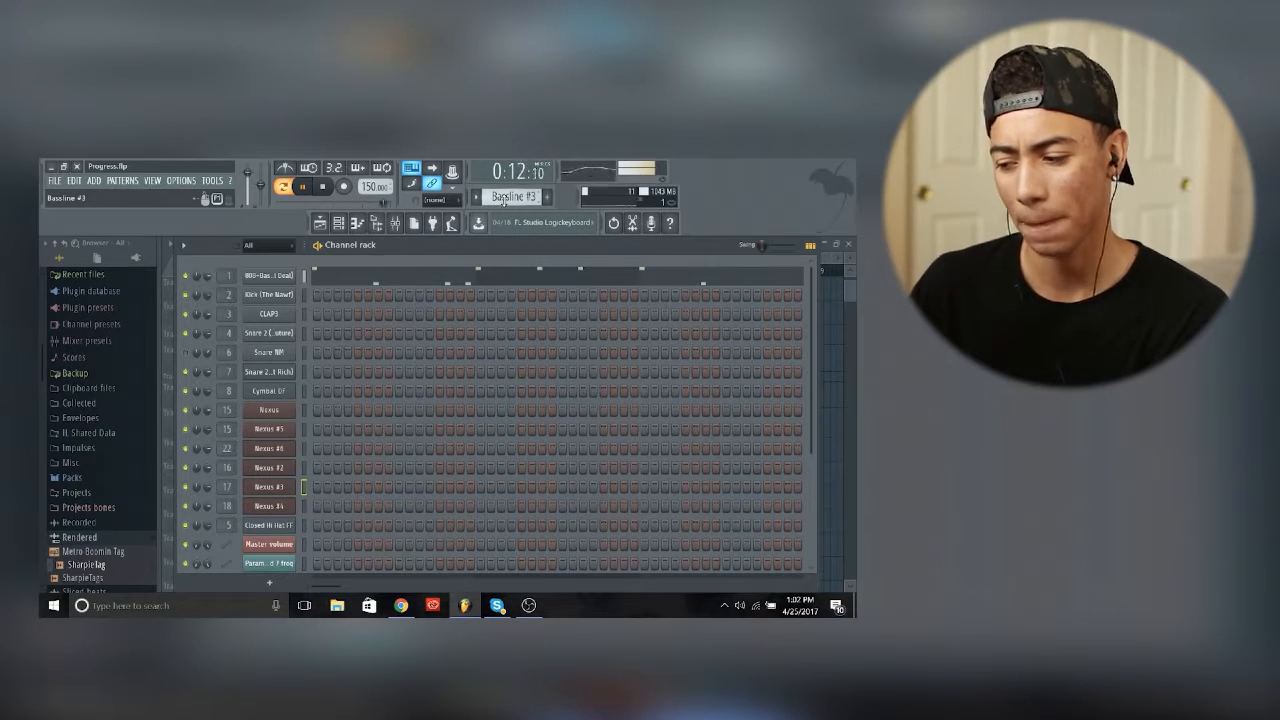
left_click(322, 187)
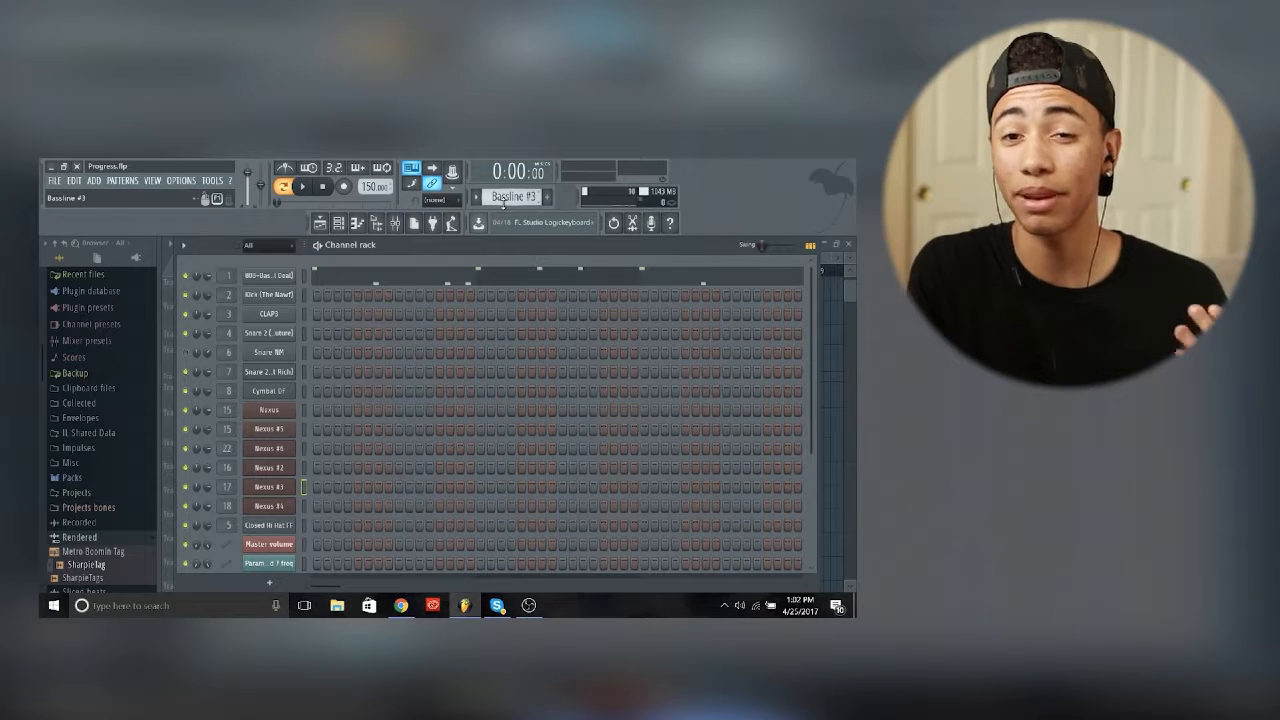